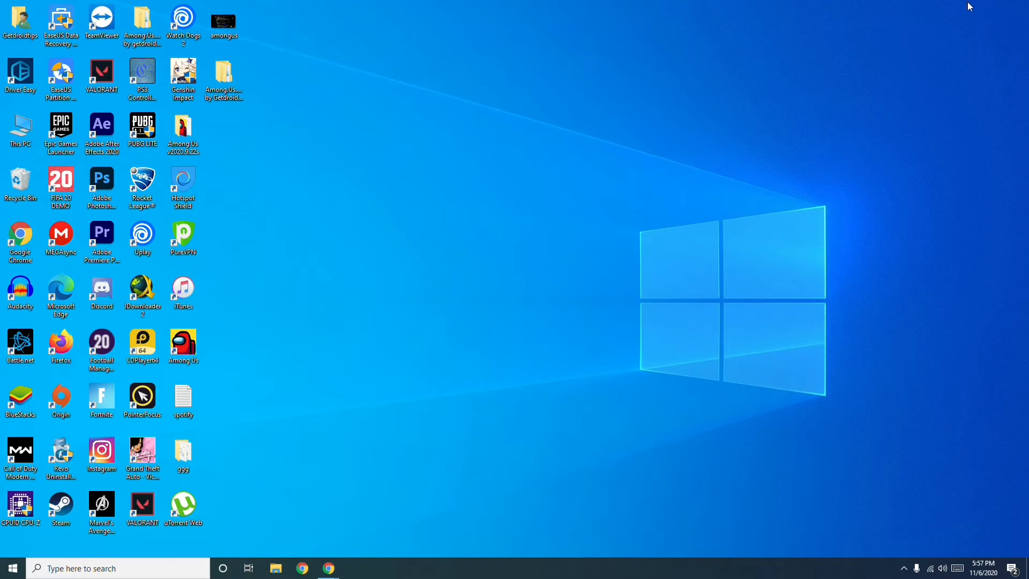
- Switch to Chrome's open Reddit thread on Watch Dogs Legion's 'Unable to start the game' error
{"action": "left_click", "coordinate": [182, 23]}
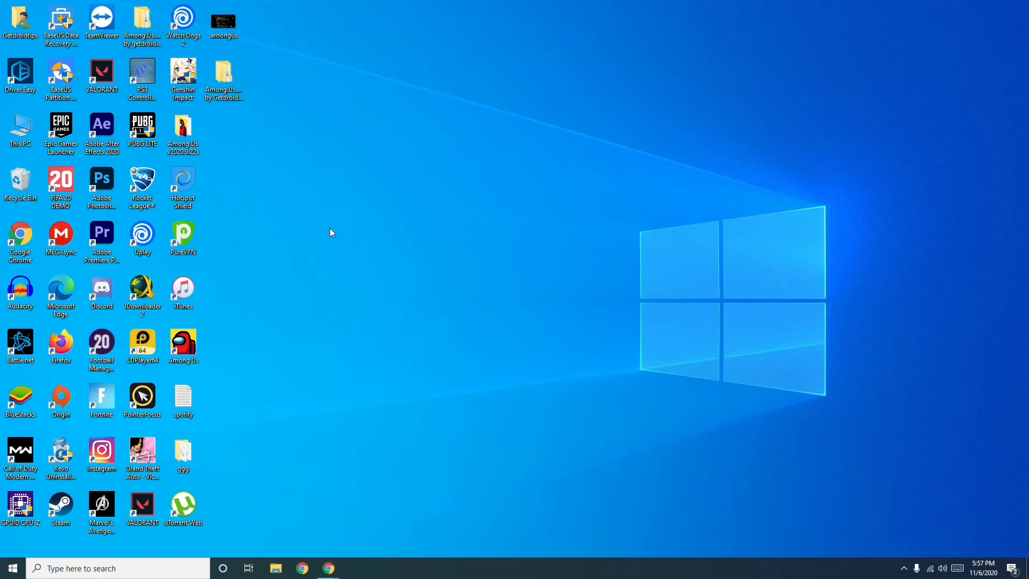
{"action": "mouse_move", "coordinate": [300, 349]}
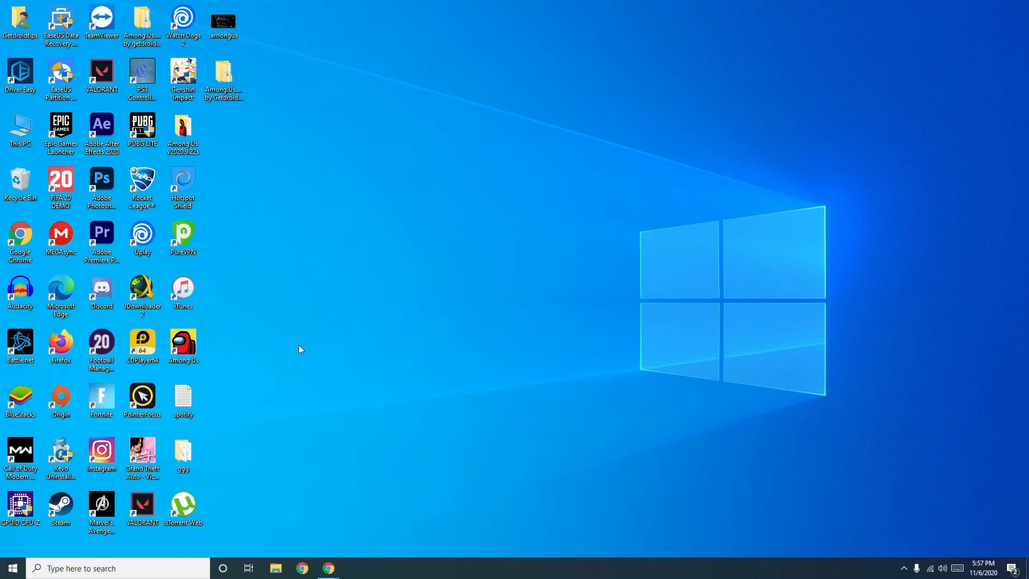
{"action": "left_click", "coordinate": [301, 568]}
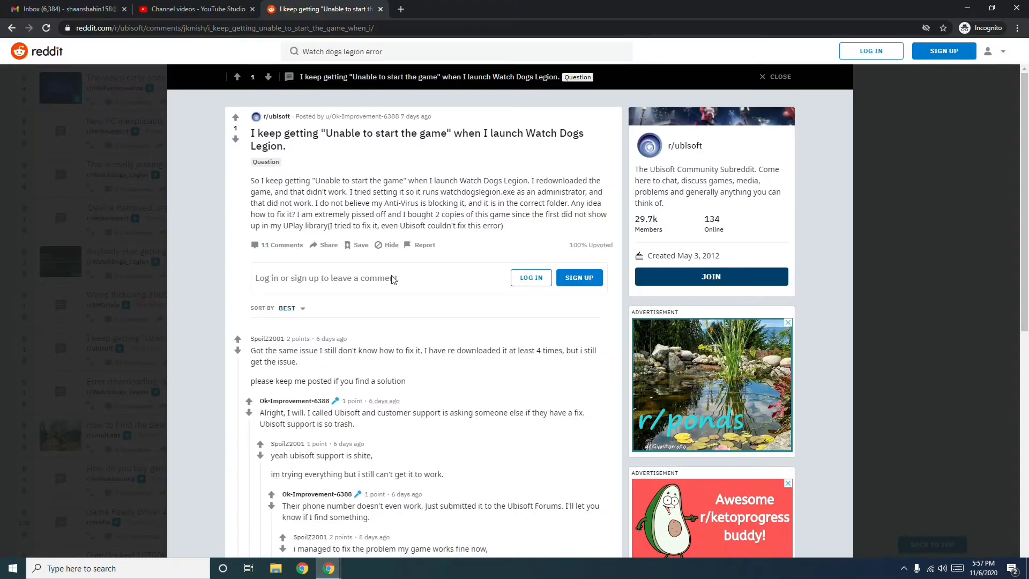